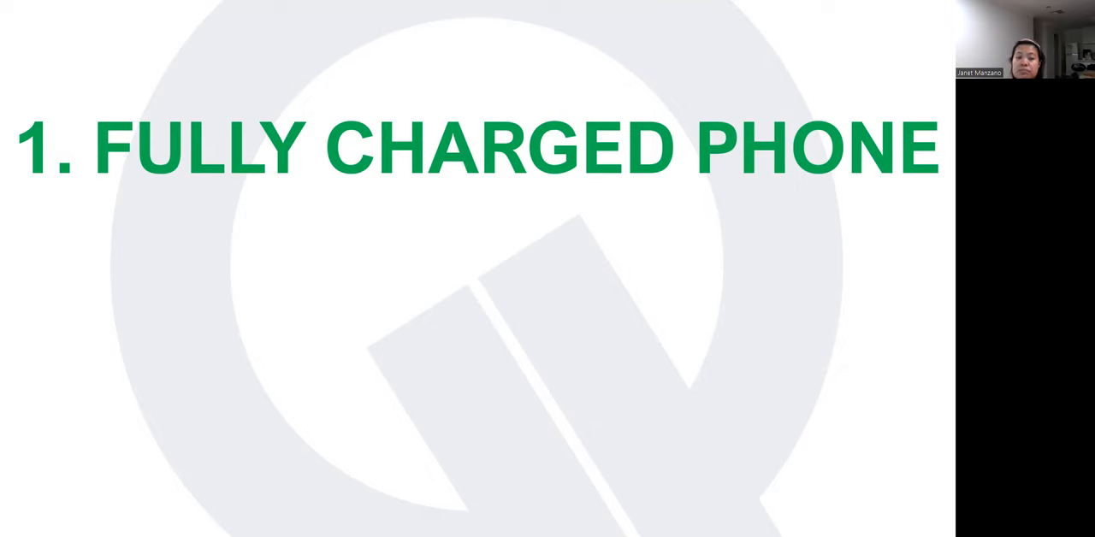
# Advance the slideshow to tip 3, Stretch
pyautogui.press('right')
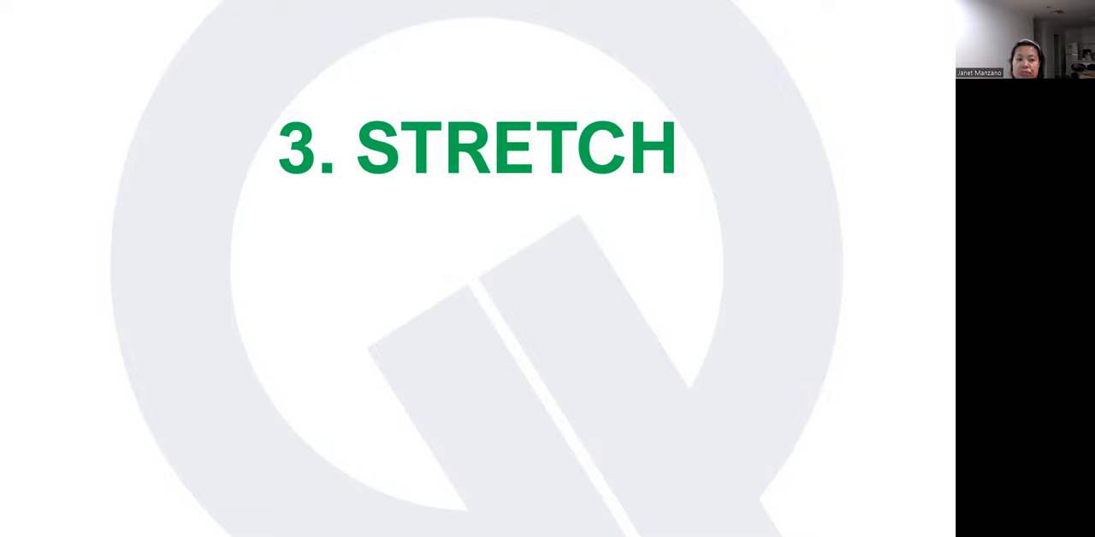
pyautogui.press('Right')
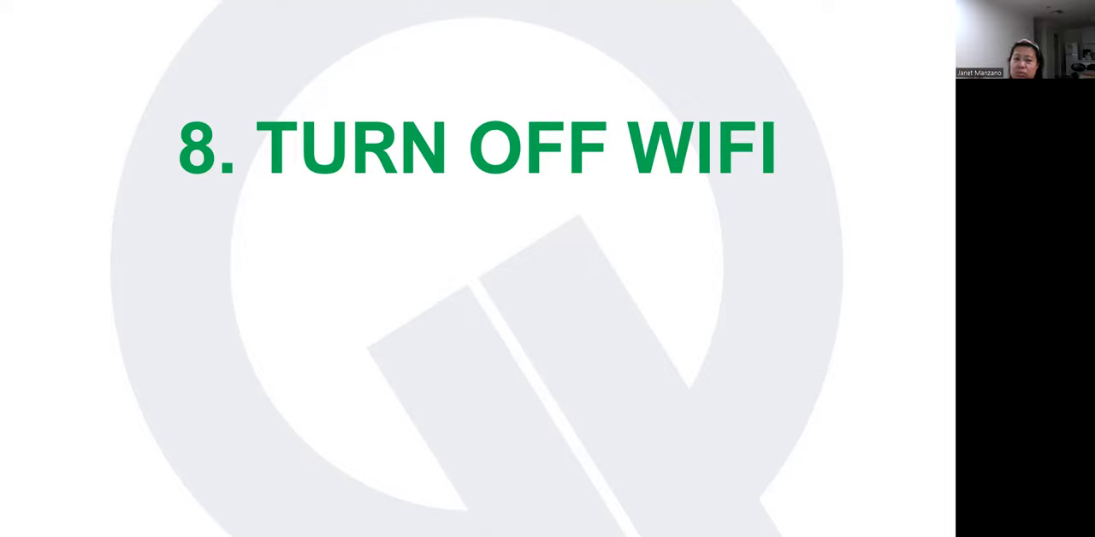
# Advance from tip 8, Turn Off WiFi, to tip 9, Call Divert
pyautogui.press('Right')
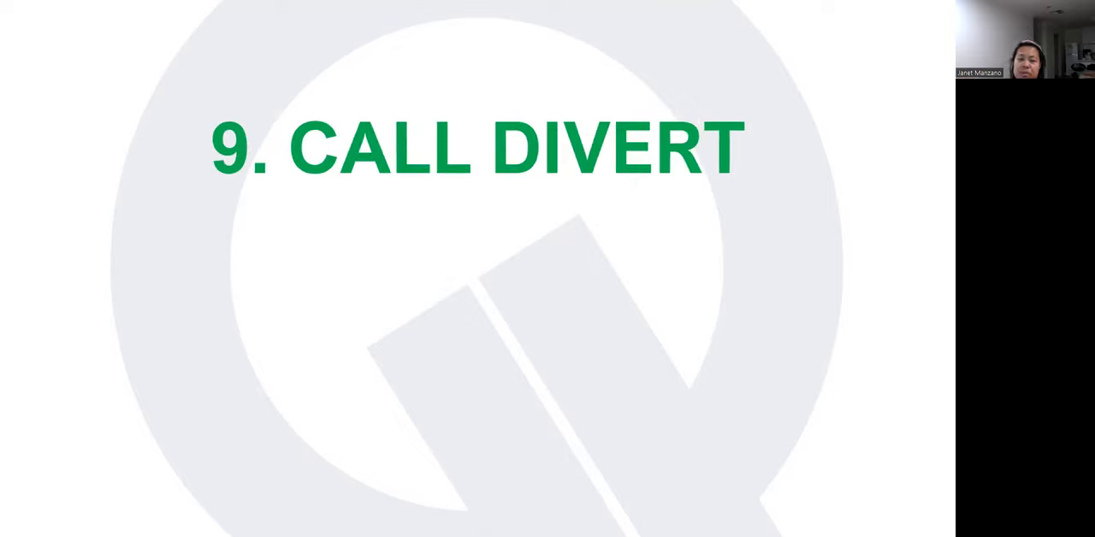